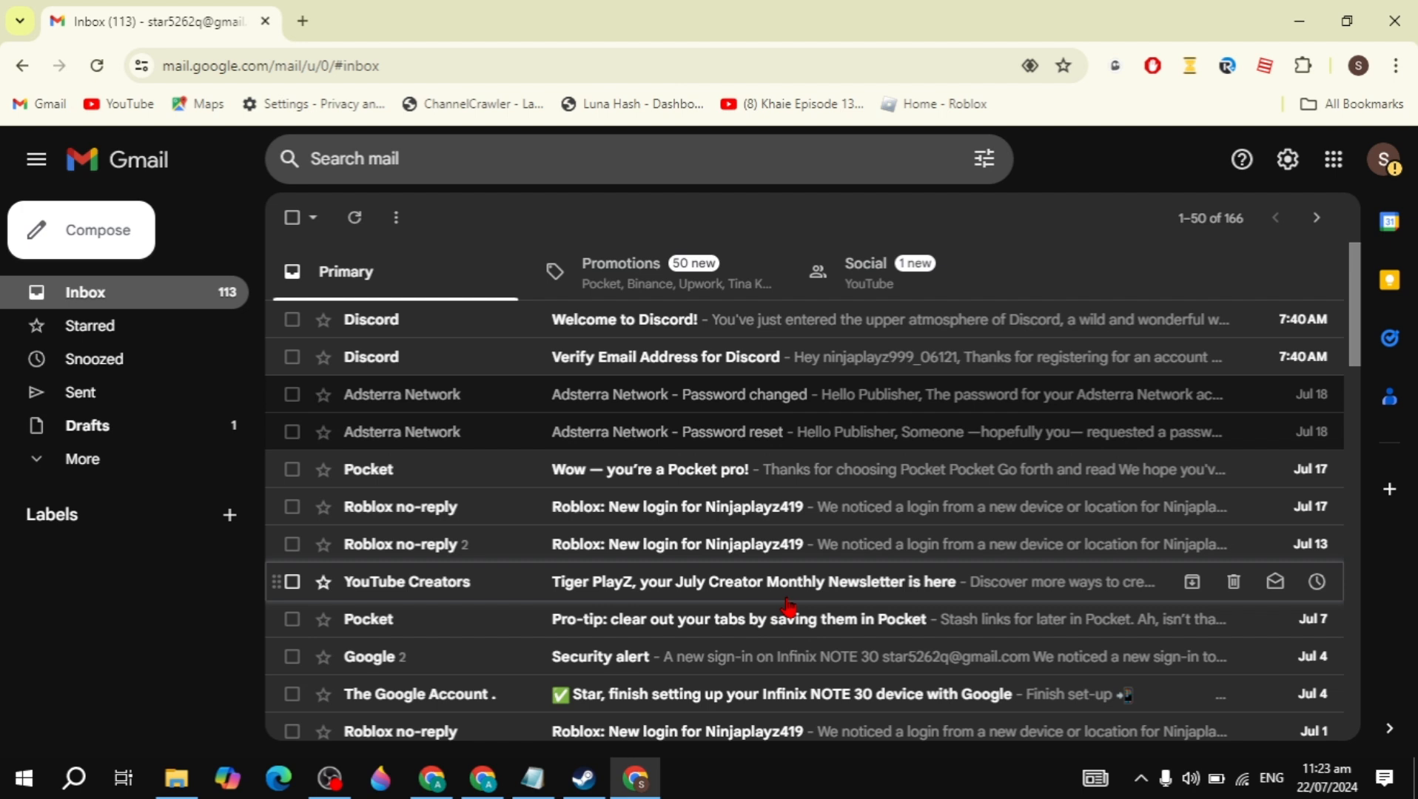
- Unsubscribe from Freepik via the inbox row's Unsubscribe button and confirm the dialog
{"action": "scroll", "scroll_direction": "down", "scroll_amount": 3}
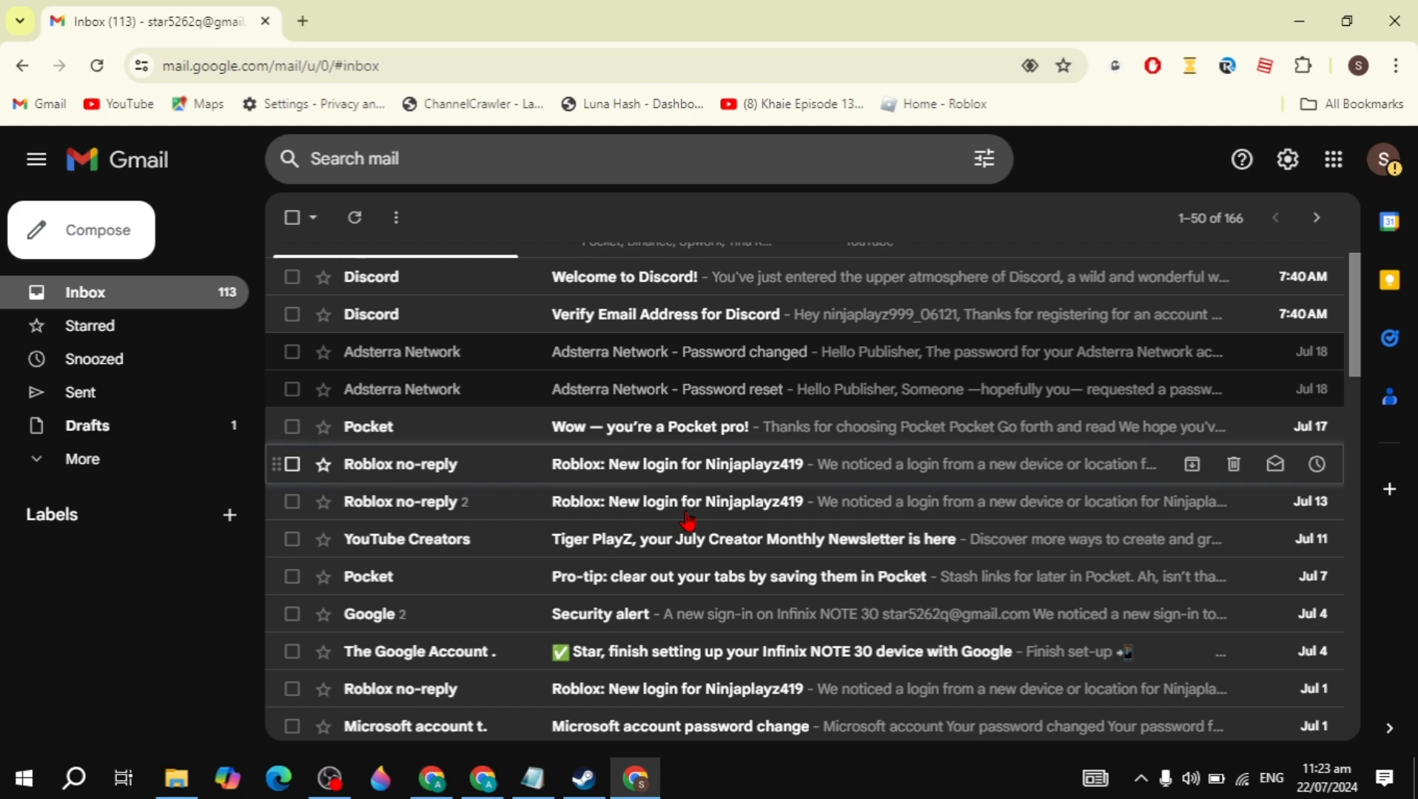
{"action": "mouse_move", "coordinate": [639, 515]}
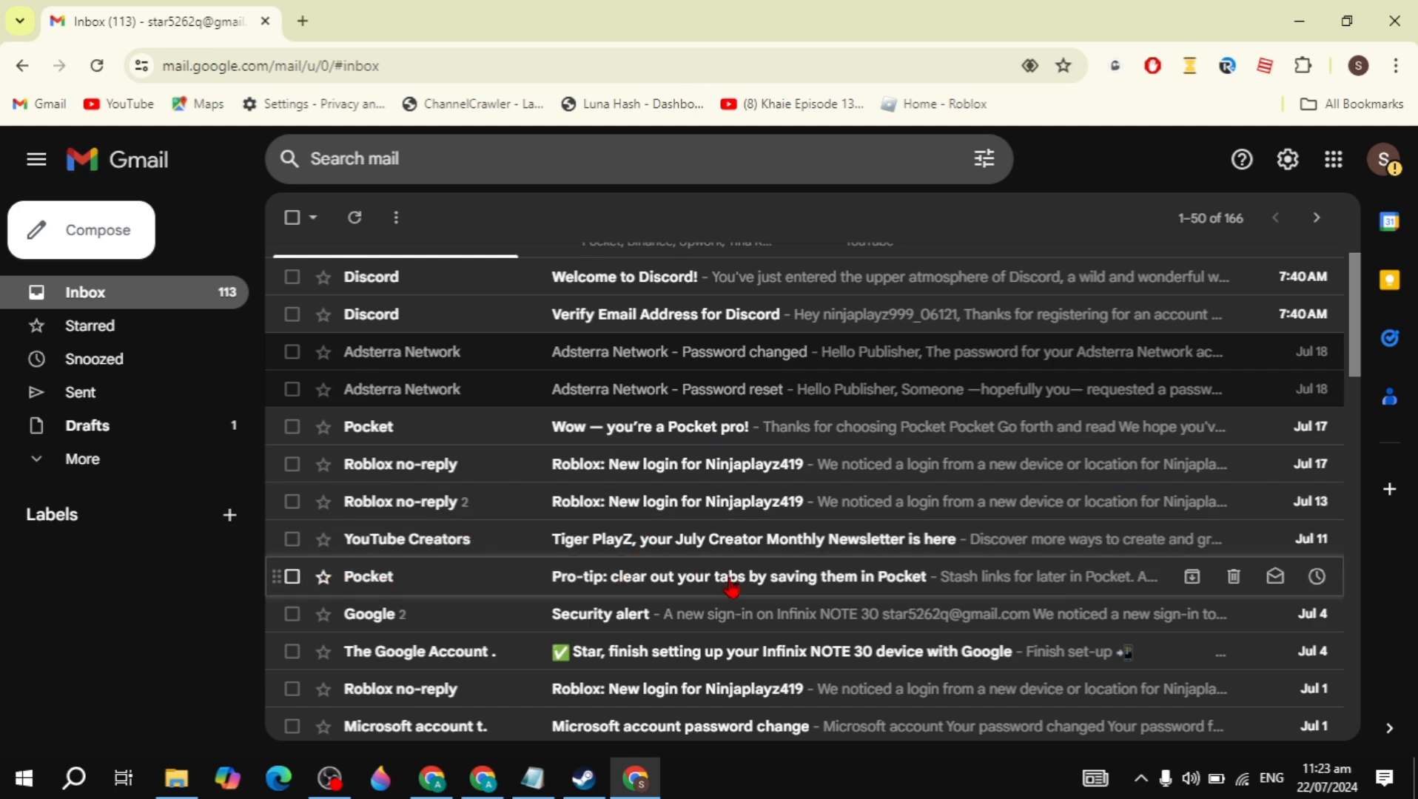
{"action": "scroll", "scroll_direction": "down", "scroll_amount": 3}
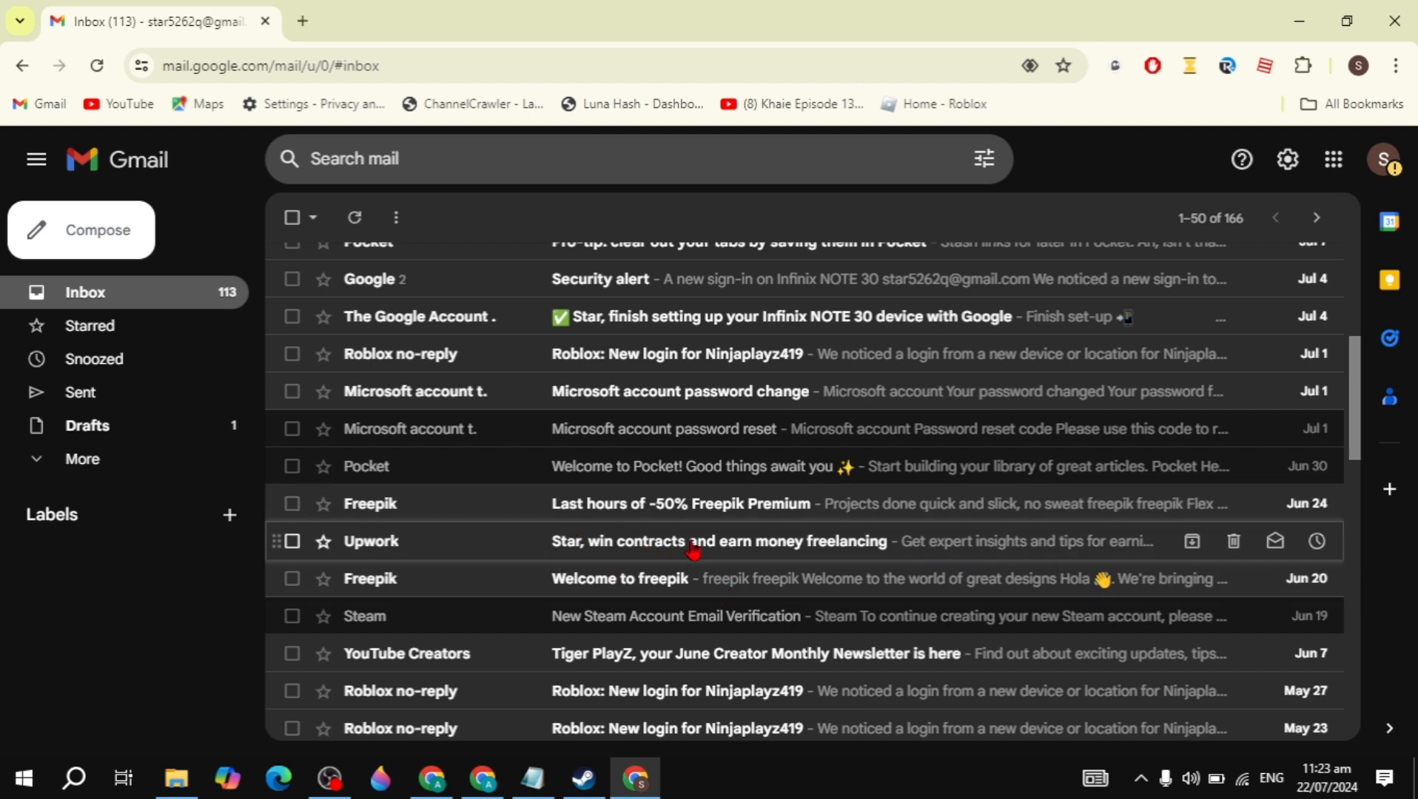
{"action": "mouse_move", "coordinate": [339, 512]}
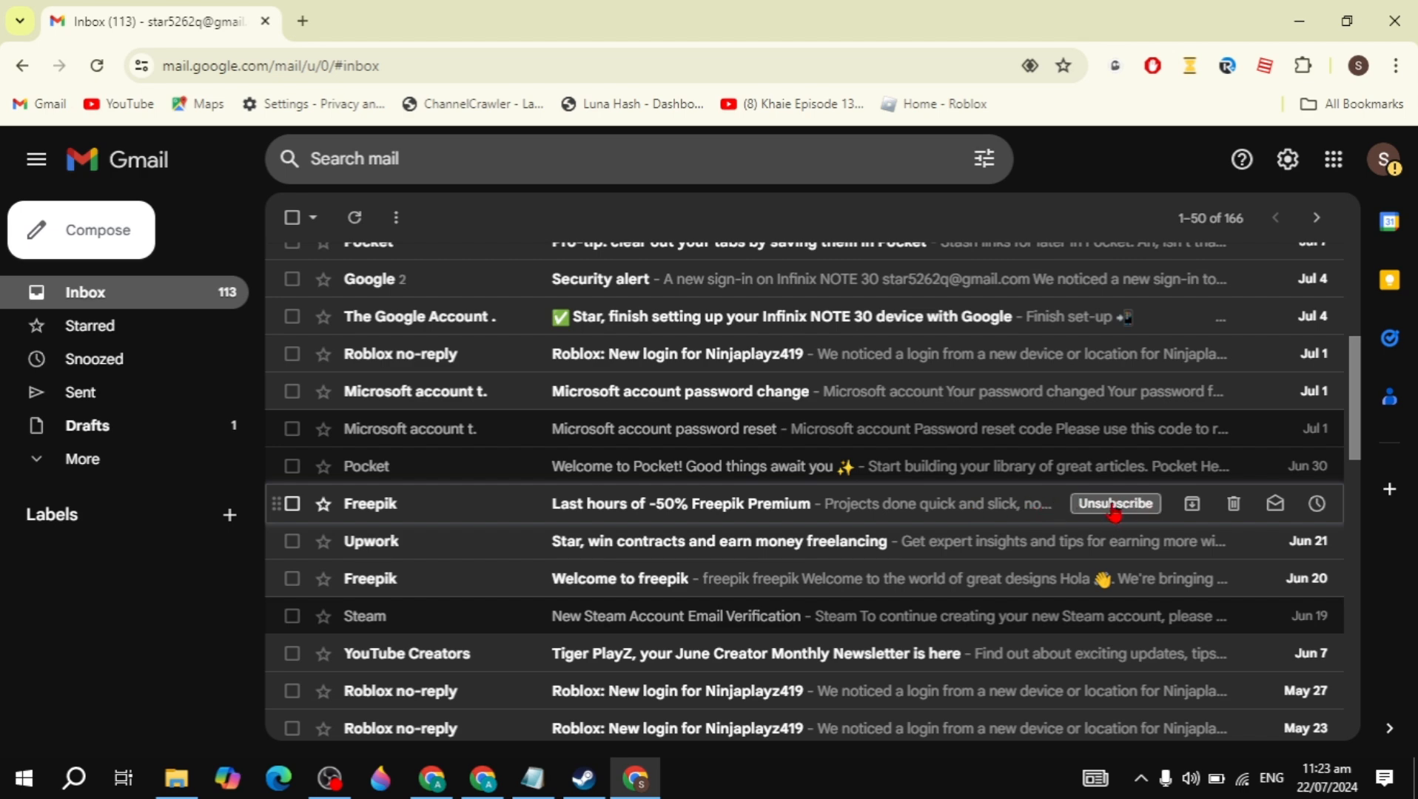
{"action": "left_click", "coordinate": [1114, 503]}
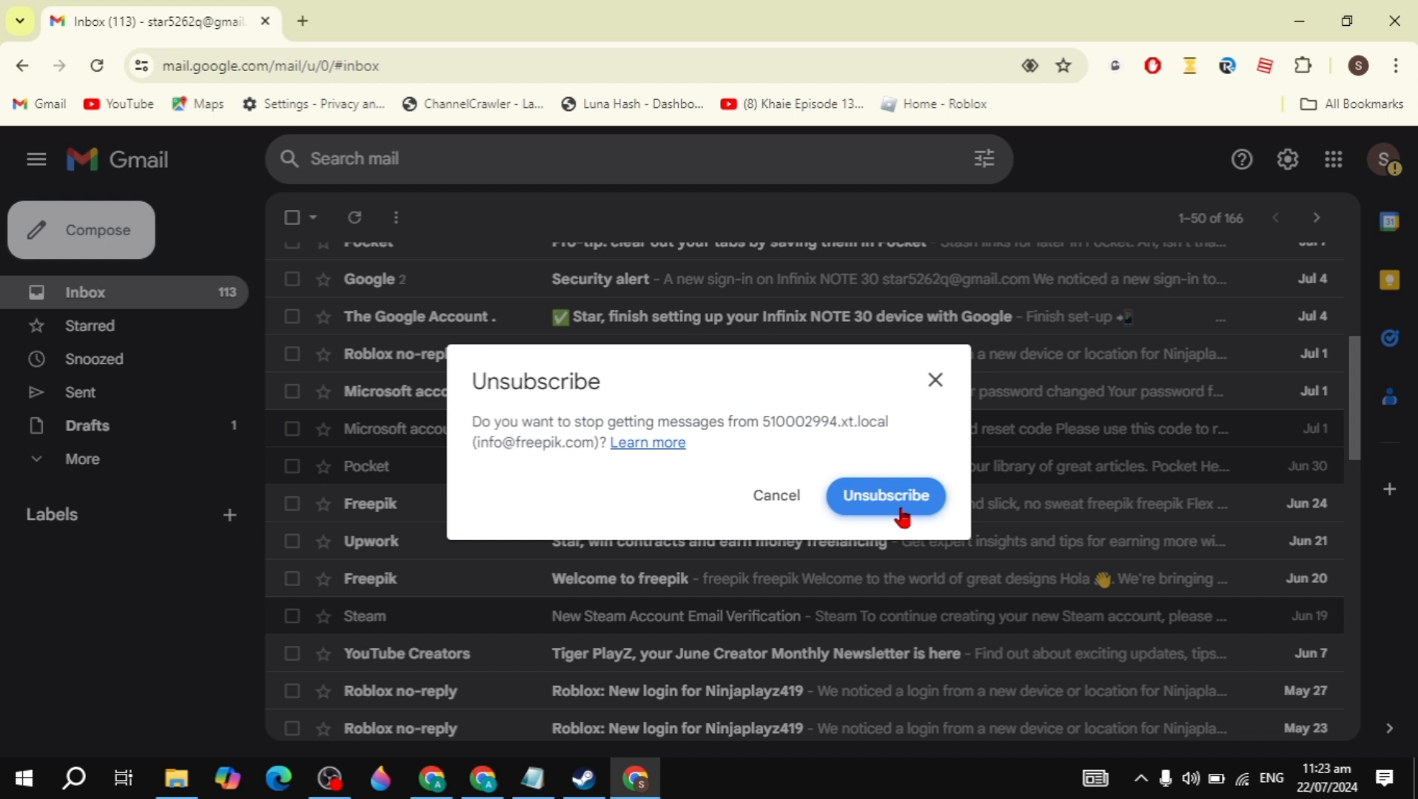
{"action": "left_click", "coordinate": [885, 496]}
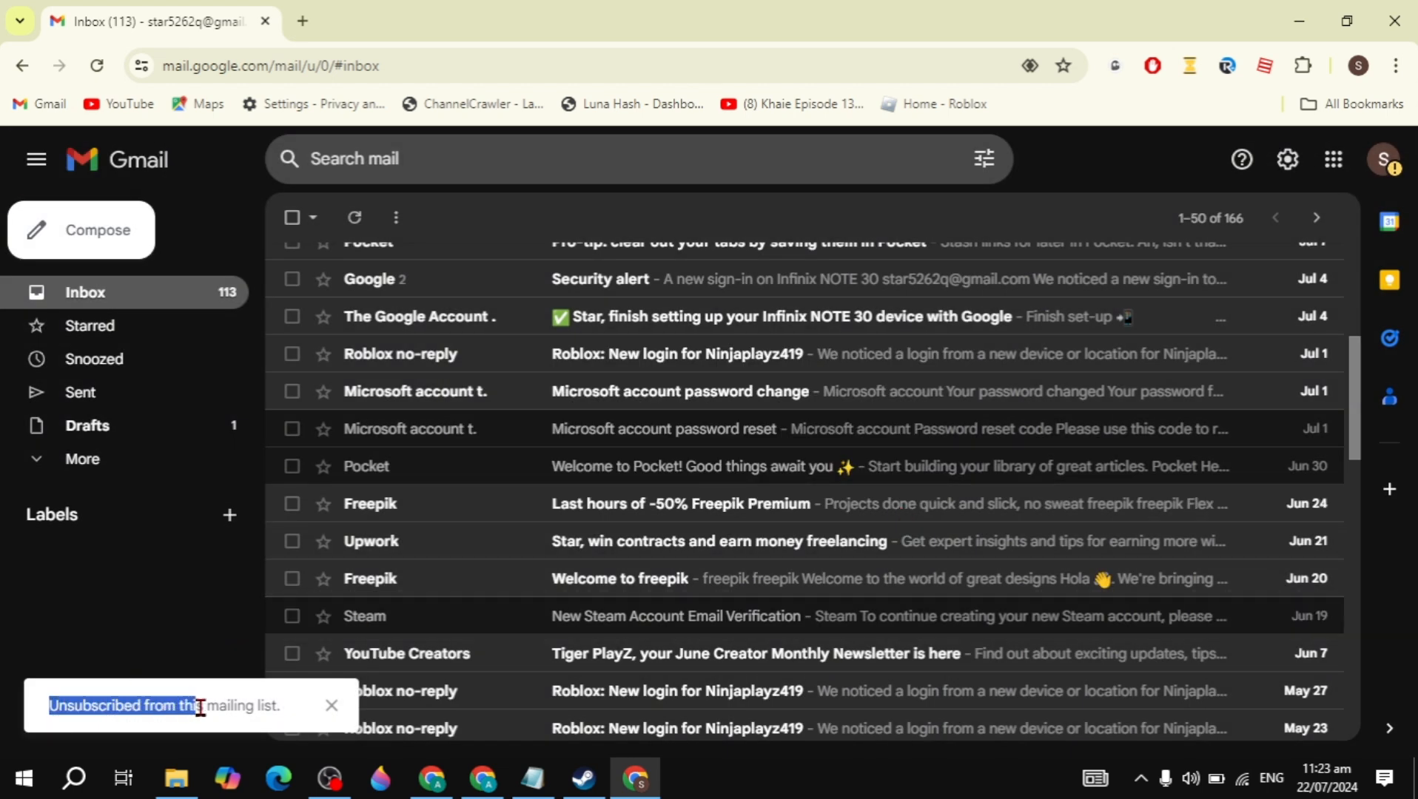
{"action": "mouse_move", "coordinate": [696, 668]}
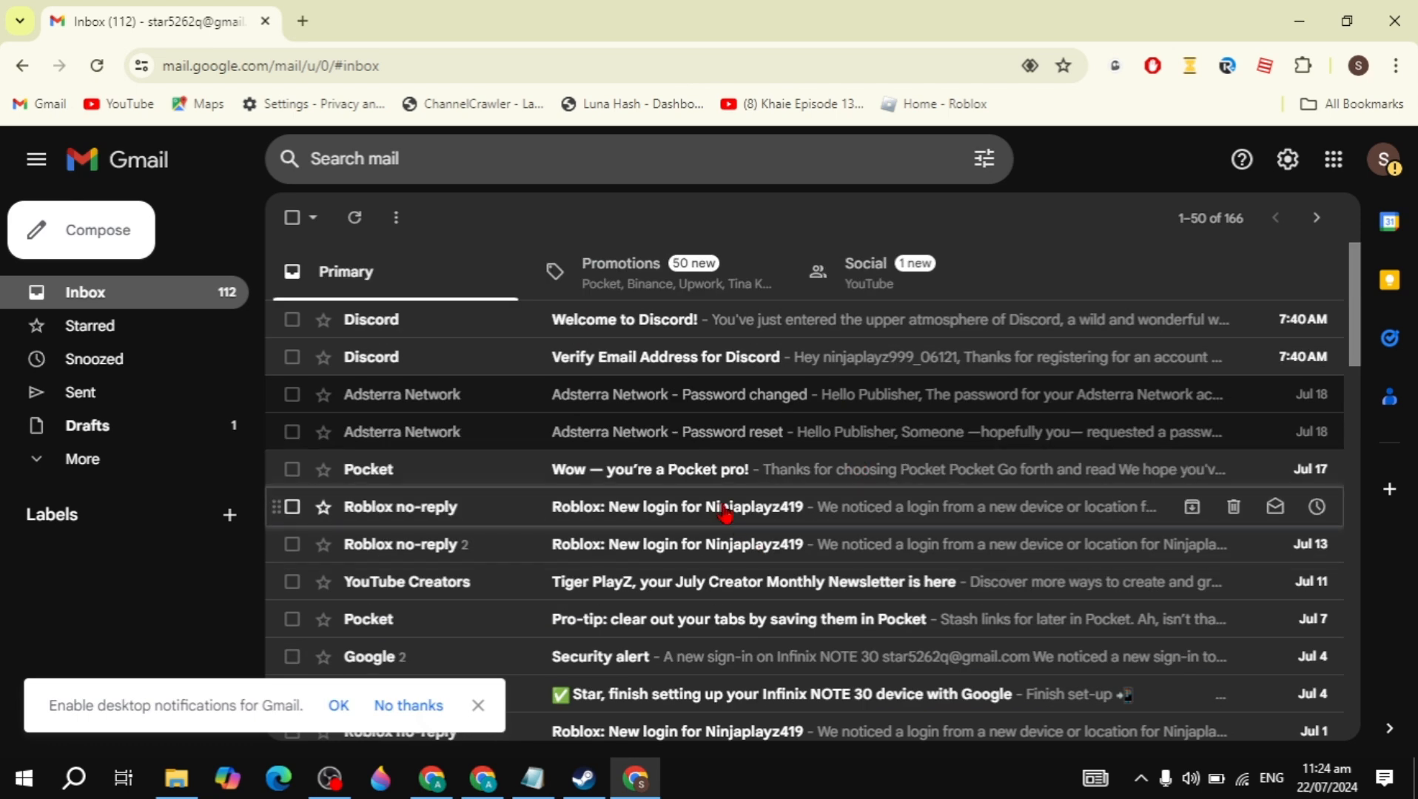
{"action": "mouse_move", "coordinate": [764, 497]}
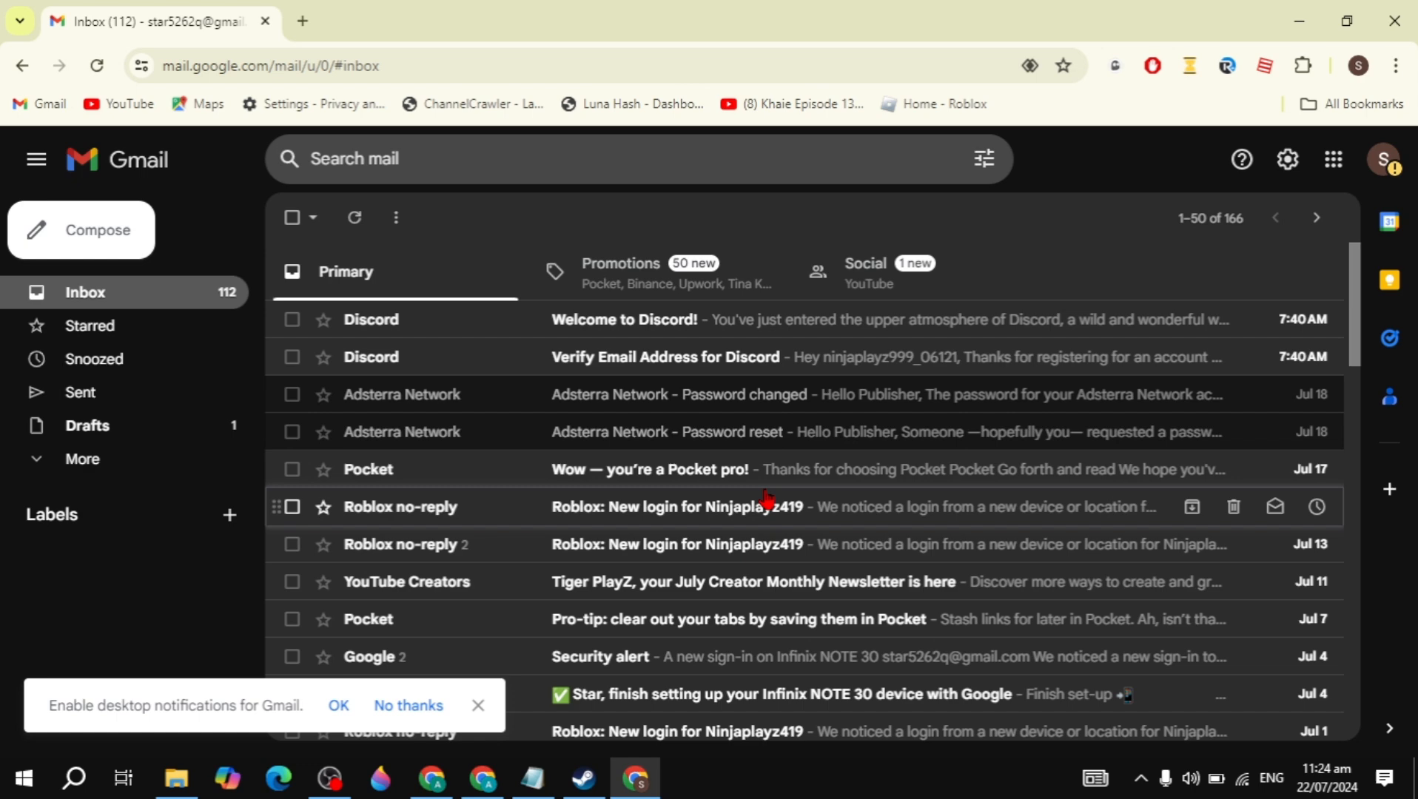
{"action": "mouse_move", "coordinate": [1098, 506]}
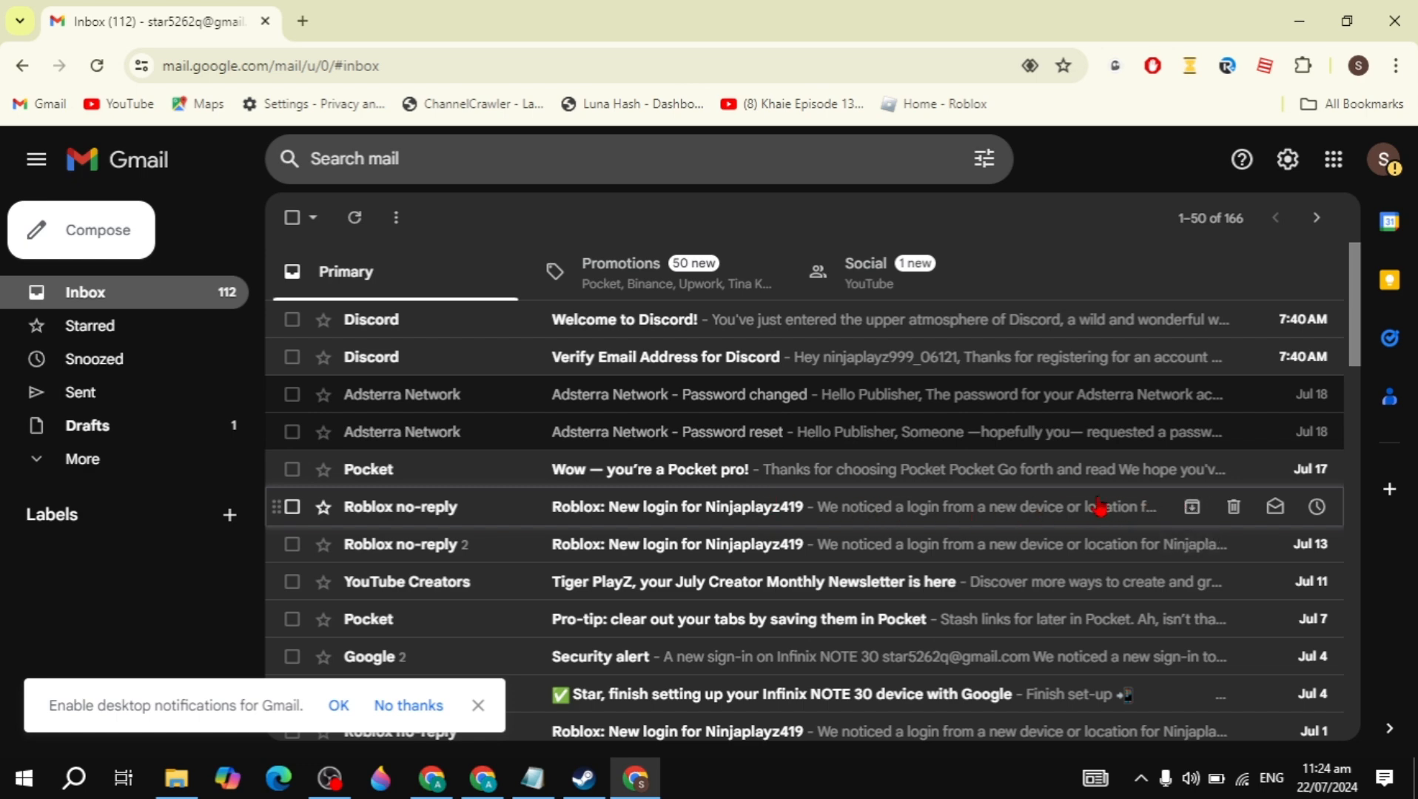
{"action": "scroll", "scroll_direction": "down", "scroll_amount": 3}
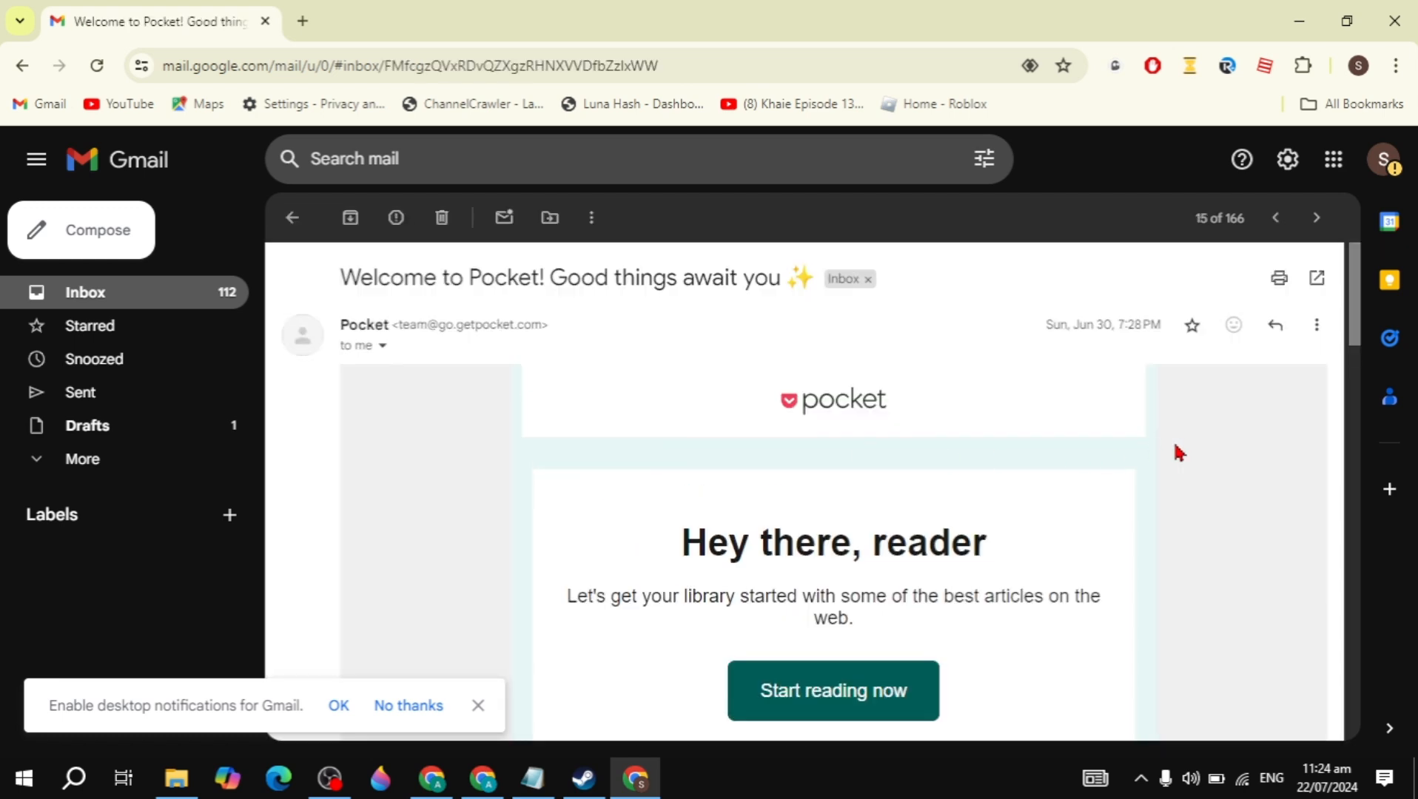
- Scroll the 'Welcome to Pocket!' email to its footer and use the Unsubscribe link
{"action": "scroll", "scroll_direction": "down", "scroll_amount": 3}
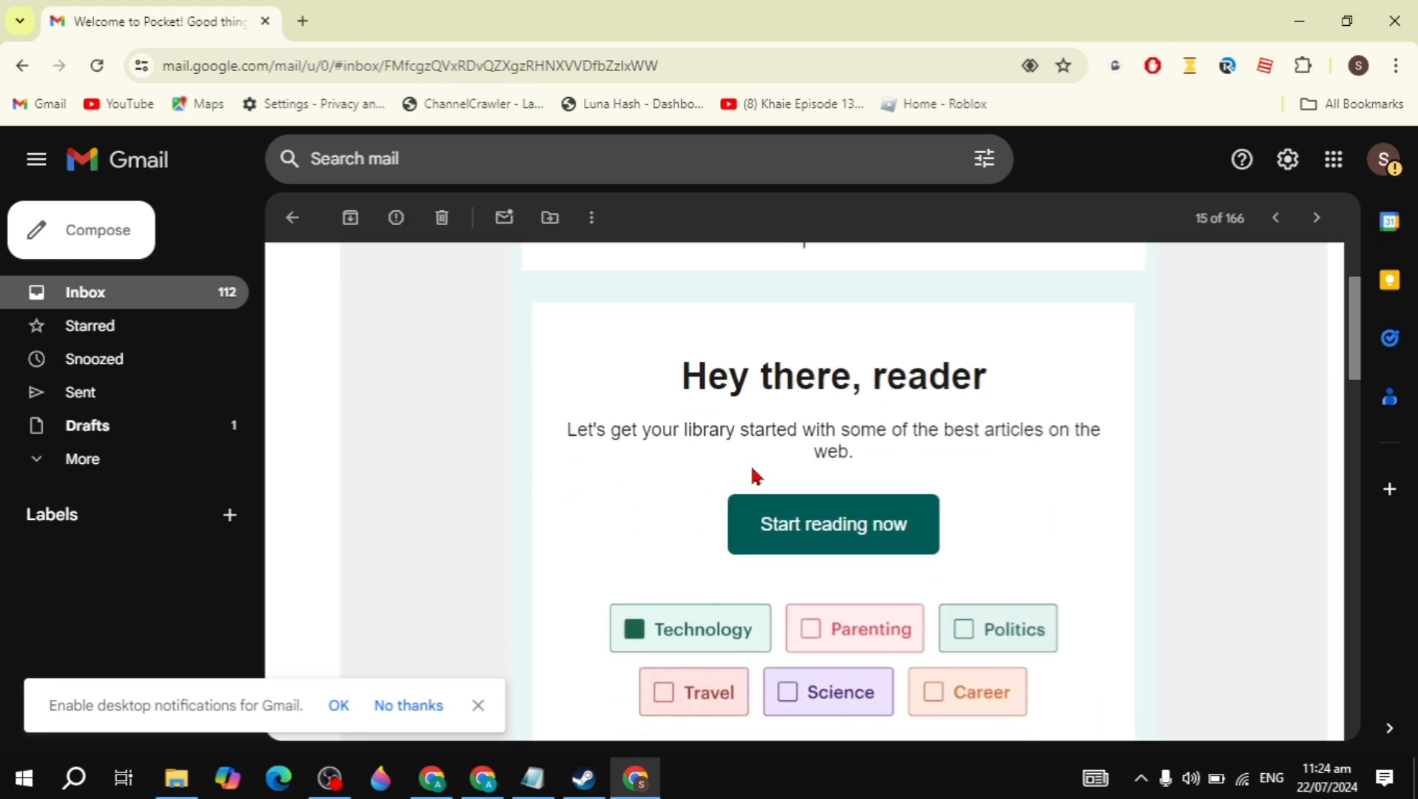
{"action": "scroll", "scroll_direction": "down", "scroll_amount": 3}
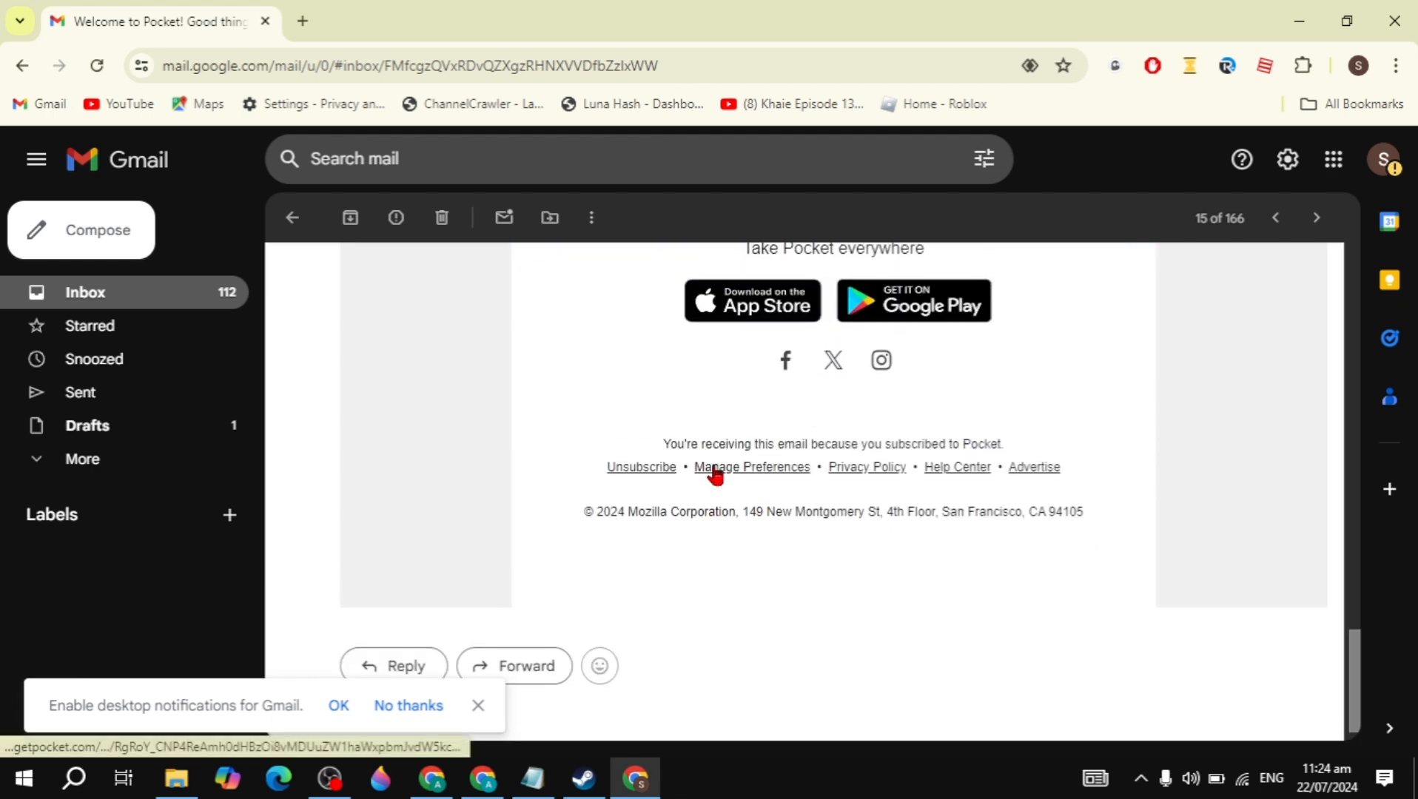
{"action": "left_click", "coordinate": [750, 471]}
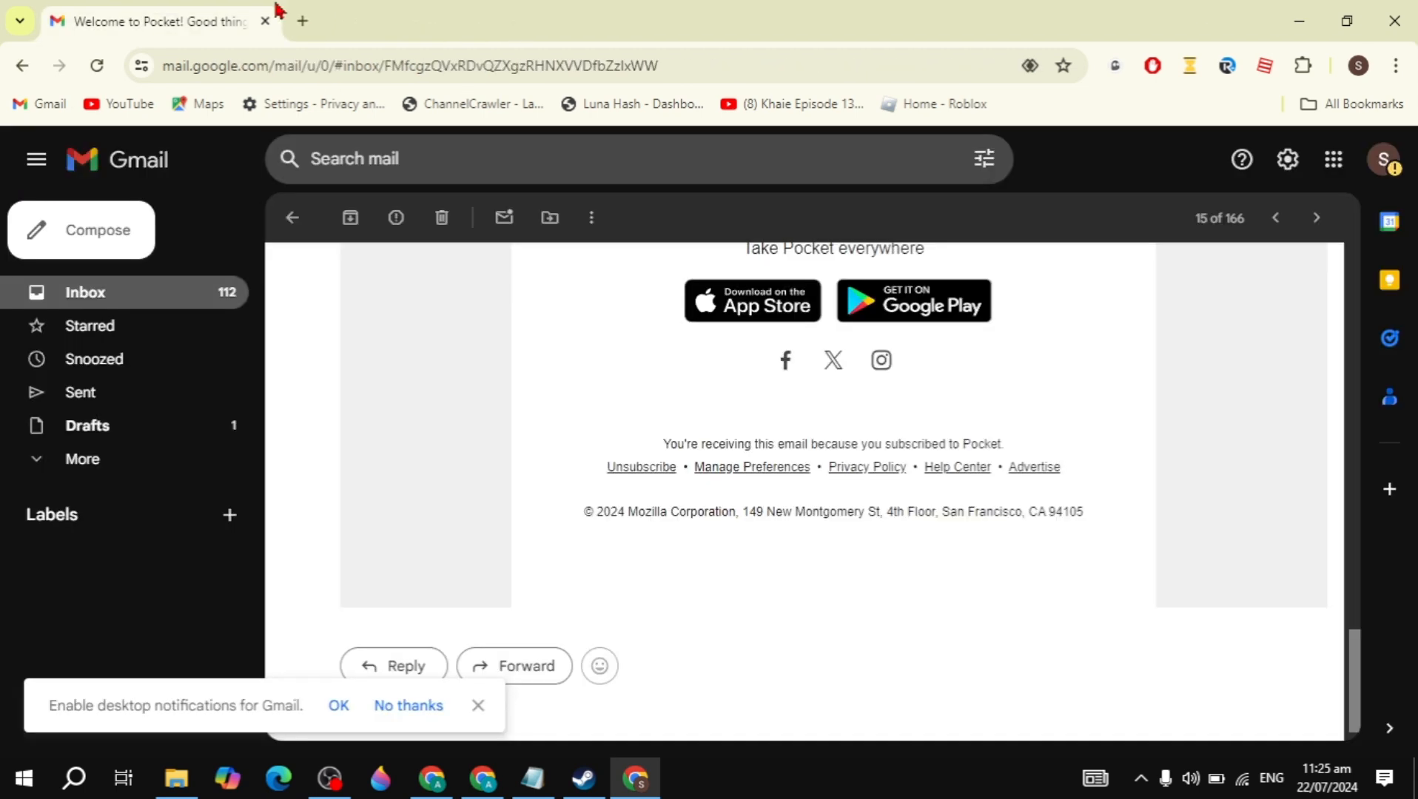
- Return to the inbox and scroll down to the older March and February messages
{"action": "left_click", "coordinate": [292, 218]}
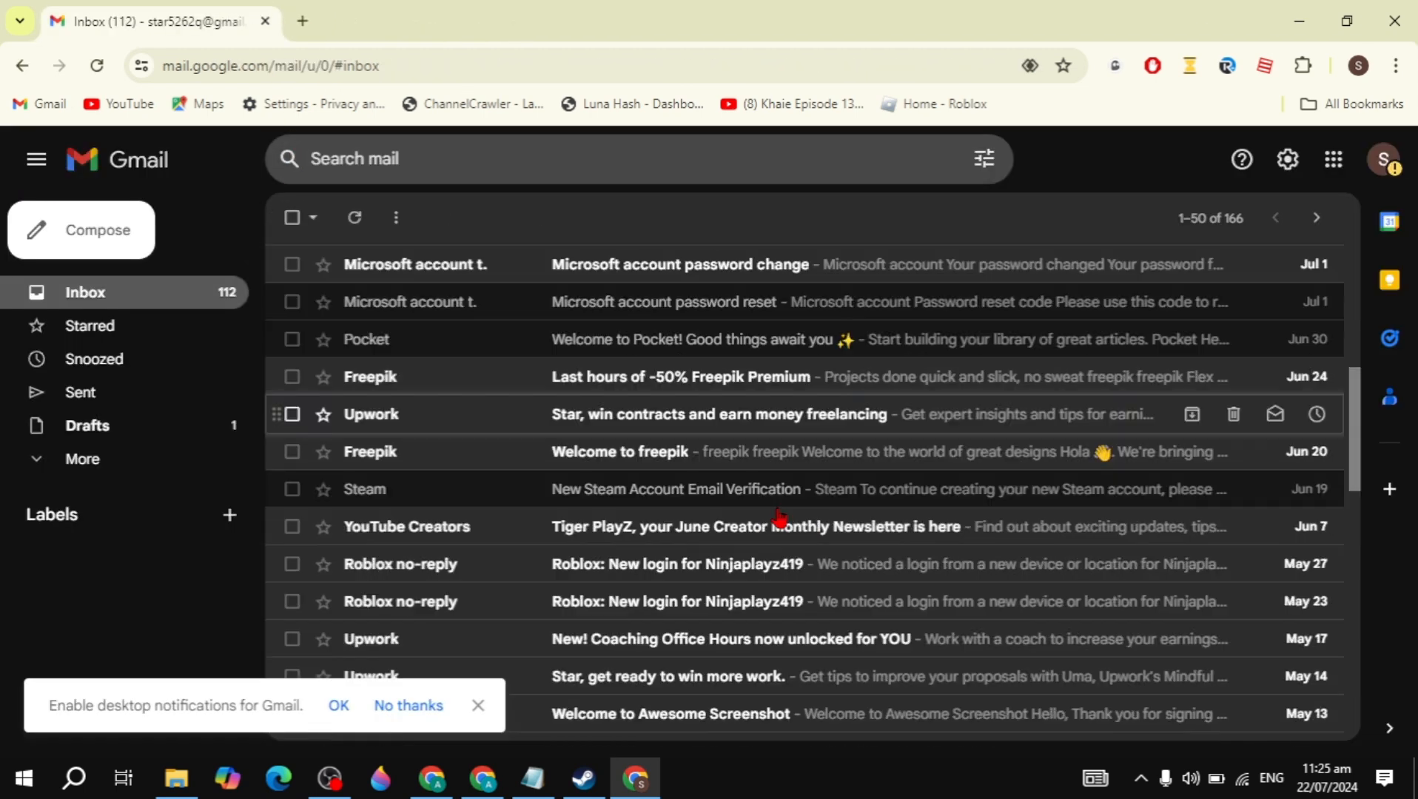
{"action": "scroll", "scroll_direction": "down", "scroll_amount": 3}
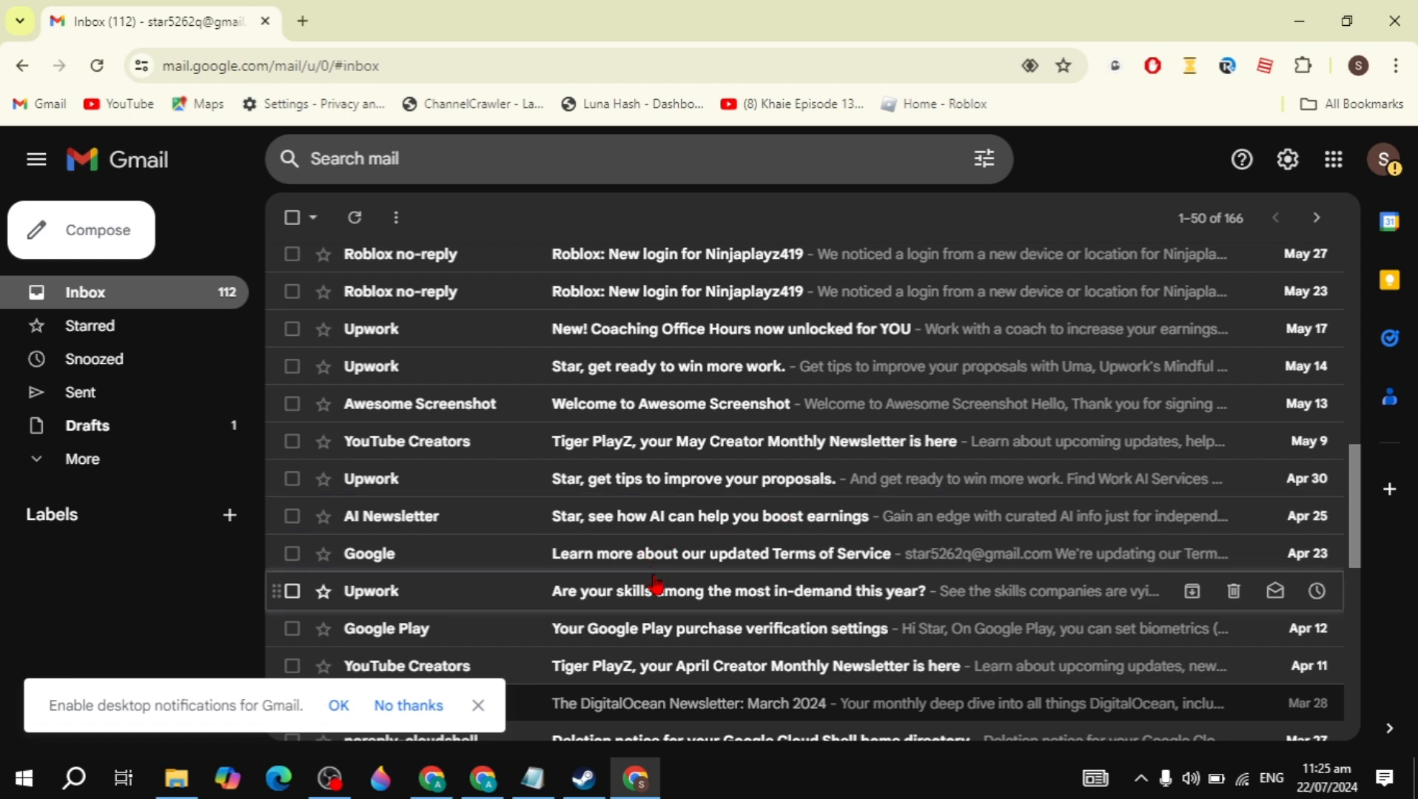
{"action": "scroll", "scroll_direction": "down", "scroll_amount": 3}
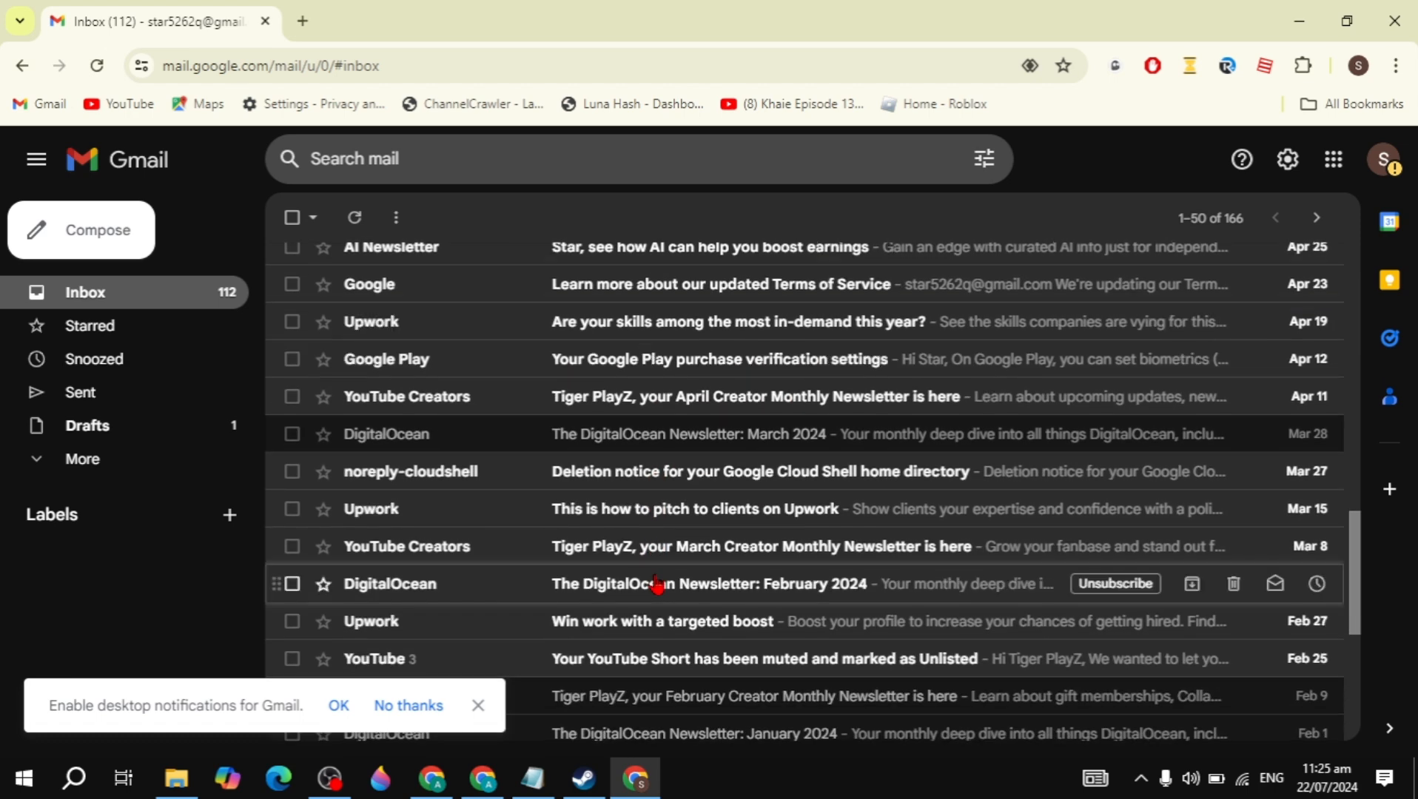
{"action": "mouse_move", "coordinate": [737, 477]}
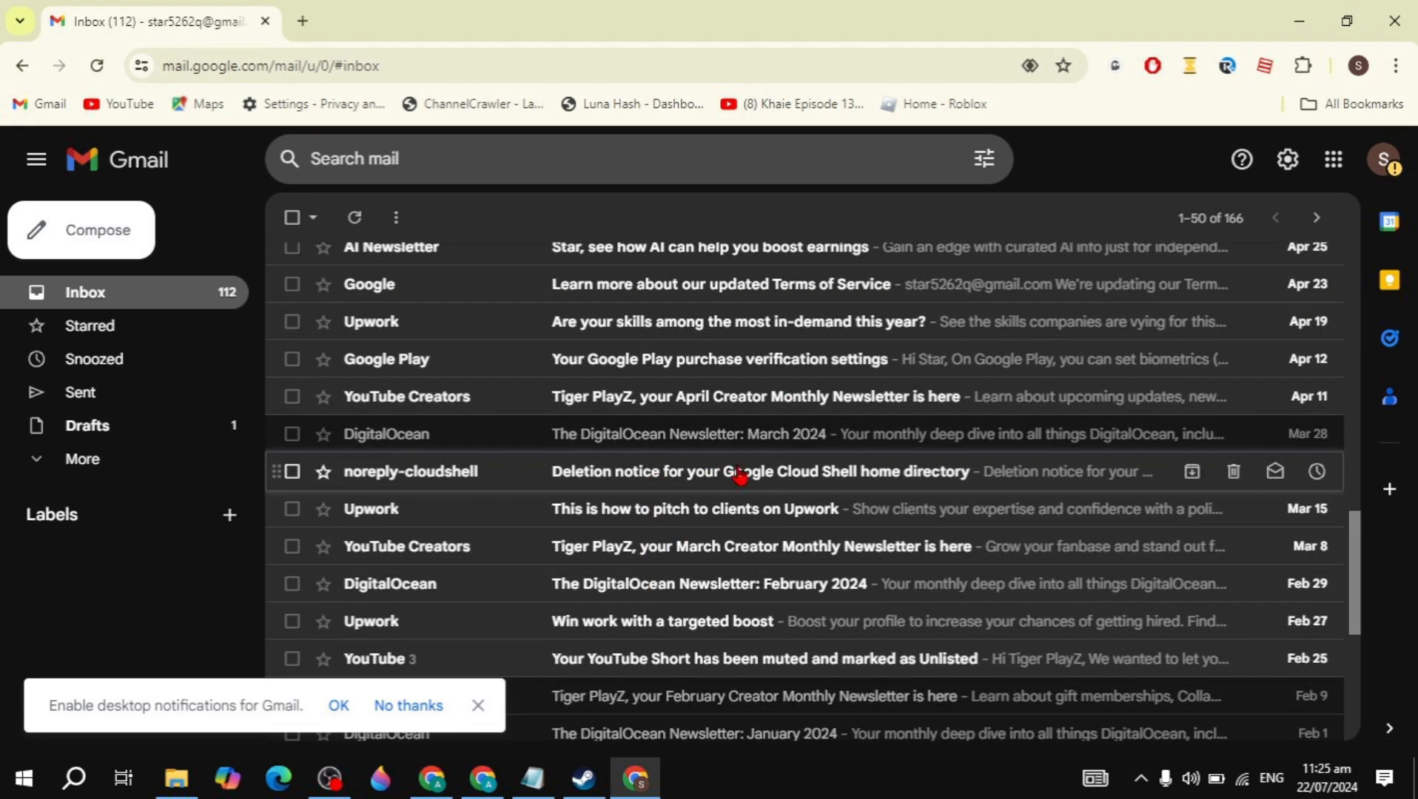